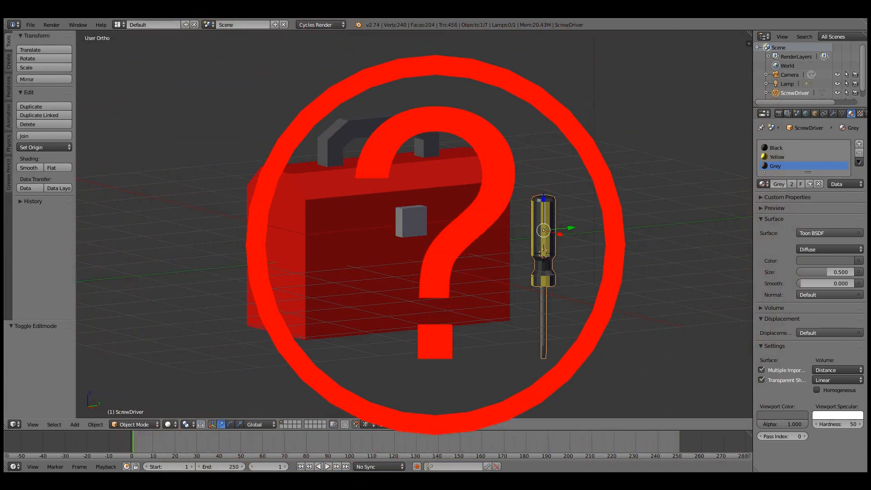
- Show the File menu with its Link and Append commands
{"action": "left_click", "coordinate": [30, 25]}
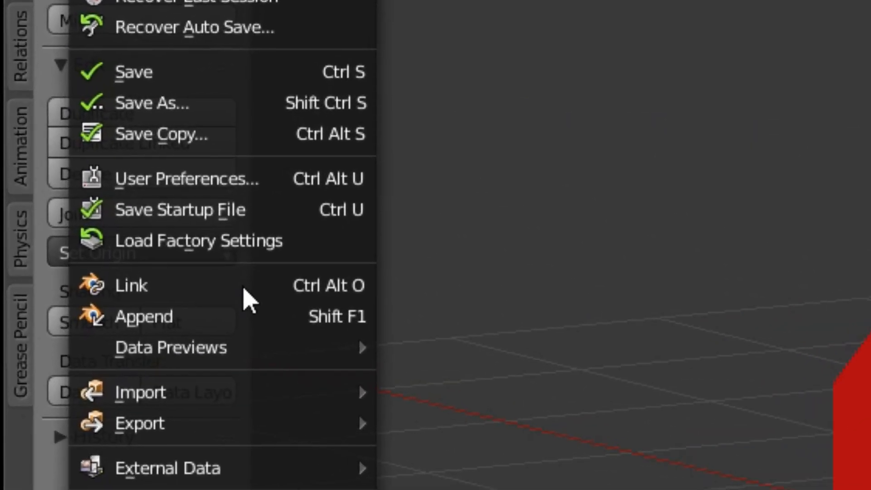
- Browse RubeGoldbergMachine.blend via Append, looking into its Material and Object categories
{"action": "left_click", "coordinate": [142, 317]}
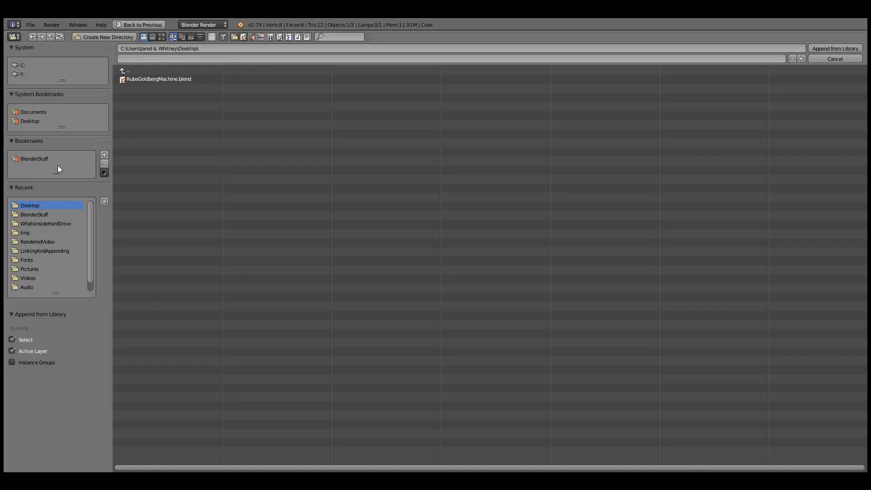
{"action": "double_click", "coordinate": [159, 78]}
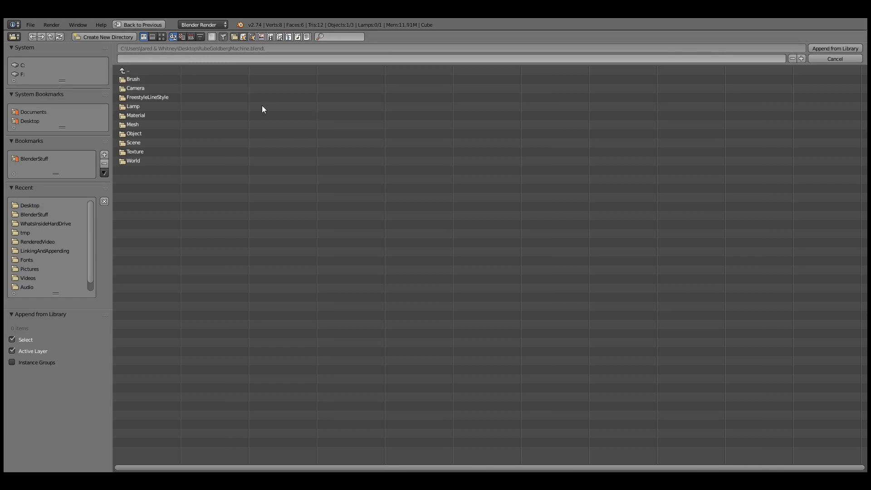
{"action": "double_click", "coordinate": [135, 115]}
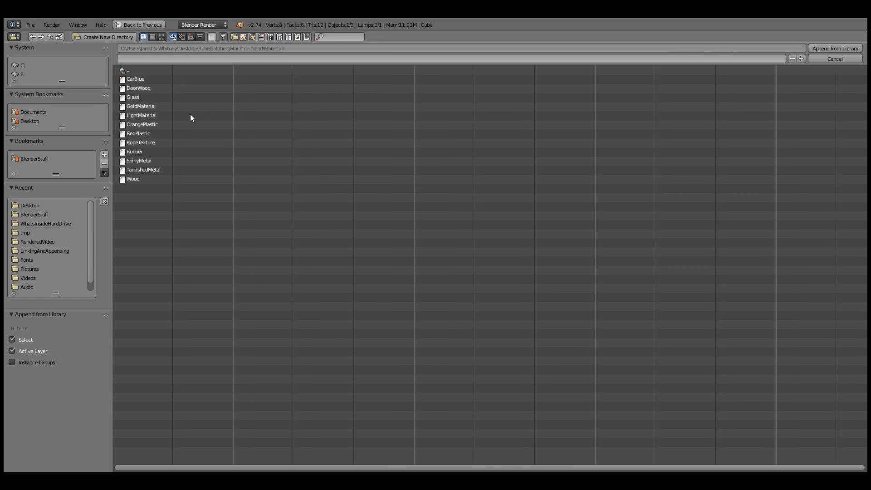
{"action": "left_click", "coordinate": [128, 71]}
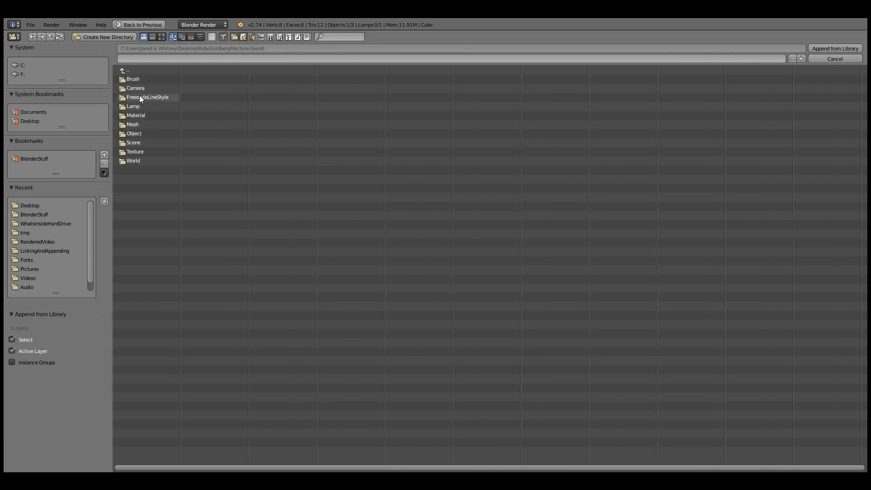
{"action": "double_click", "coordinate": [134, 133]}
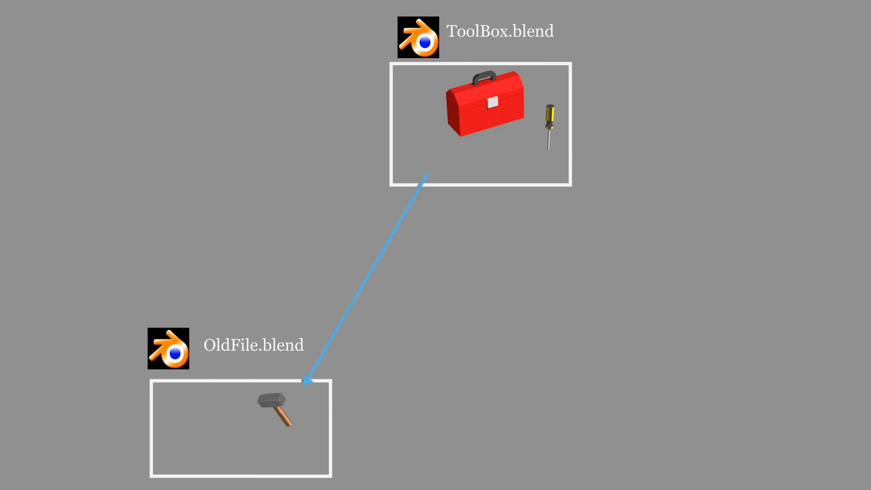
- Link the Hammer object so it is the only object in the scene
{"action": "left_click_drag", "start_coordinate": [276, 412], "coordinate": [435, 151]}
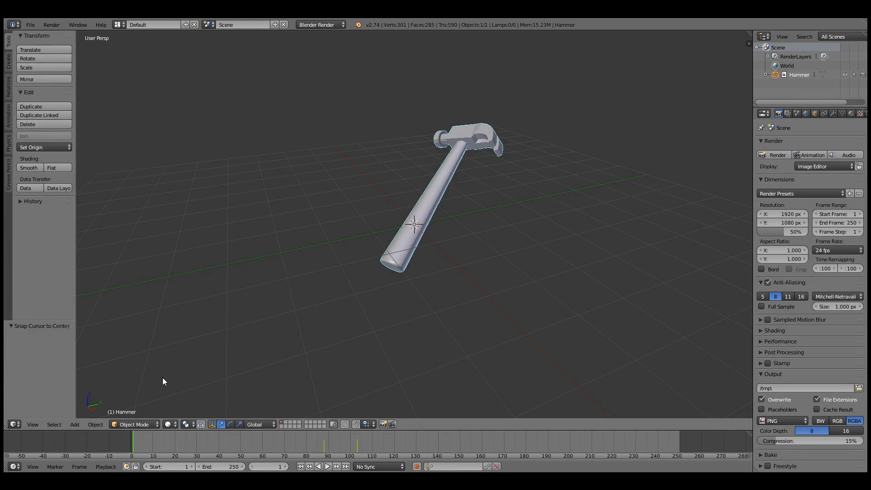
- Make a Hammer_proxy from the linked hammer and move it up and to the left
{"action": "left_click", "coordinate": [95, 424]}
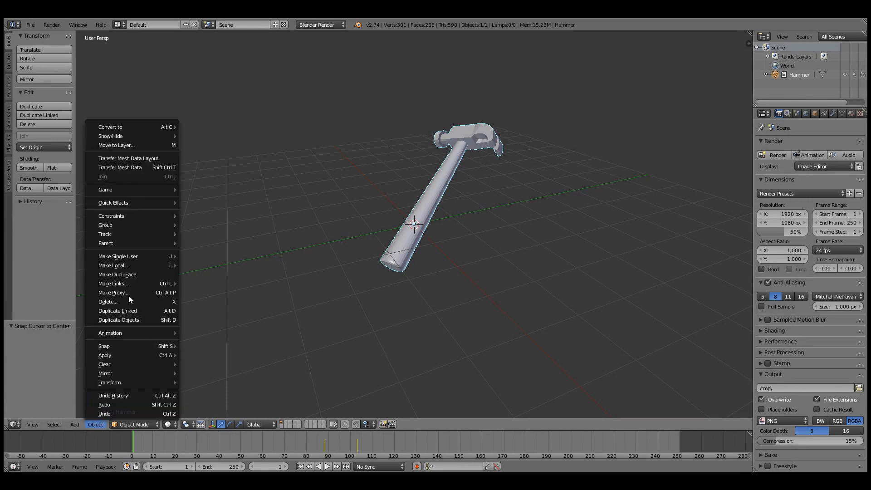
{"action": "left_click", "coordinate": [113, 292]}
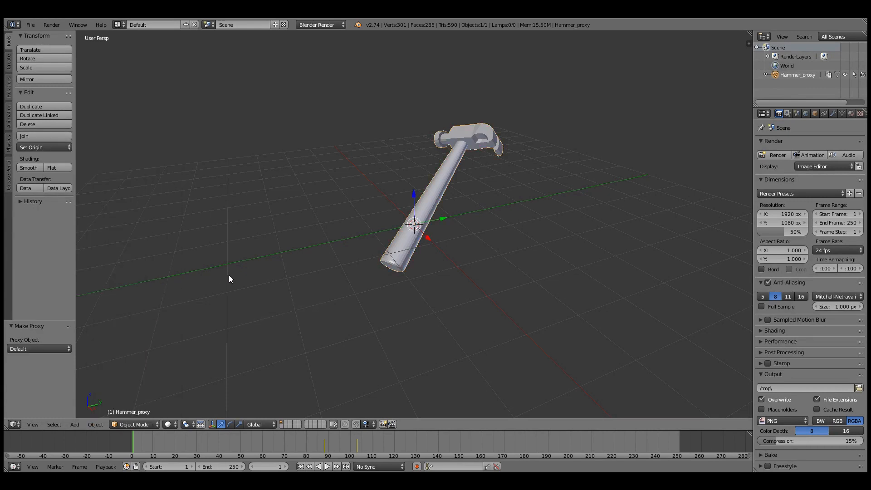
{"action": "left_click_drag", "start_coordinate": [414, 225], "coordinate": [272, 219]}
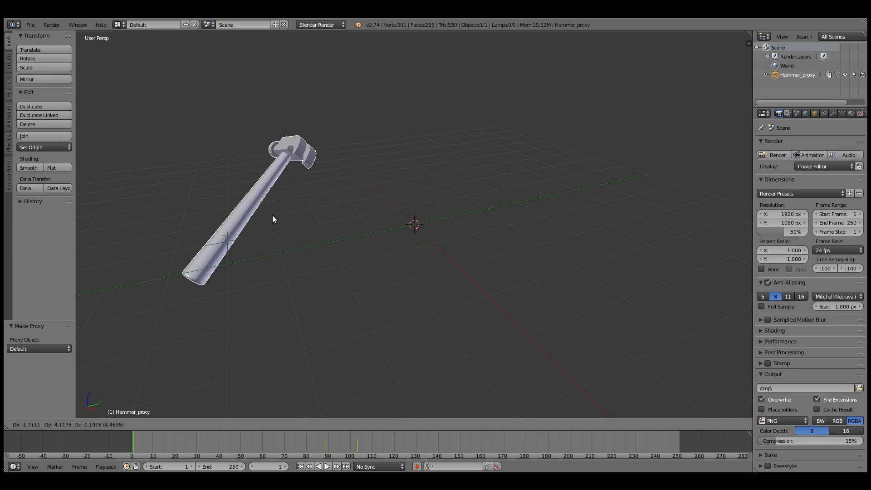